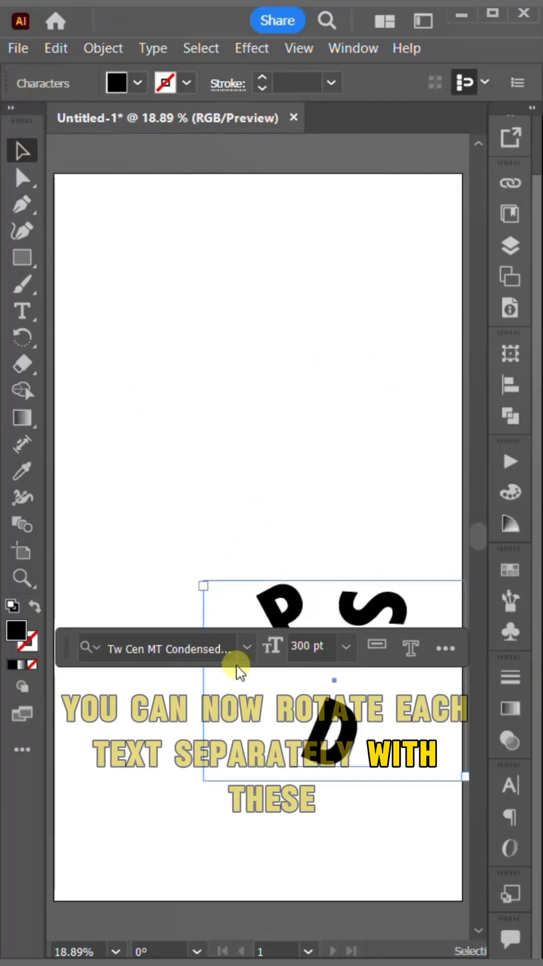
# Rotate the large P, S and D characters individually with the Touch Type tool.
pyautogui.click(201, 480)
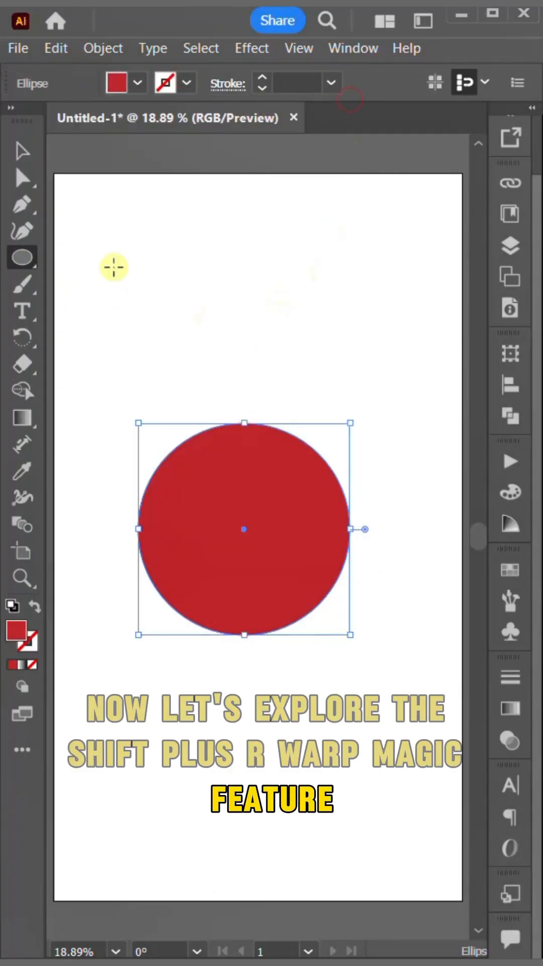
pyautogui.press('shift+r')
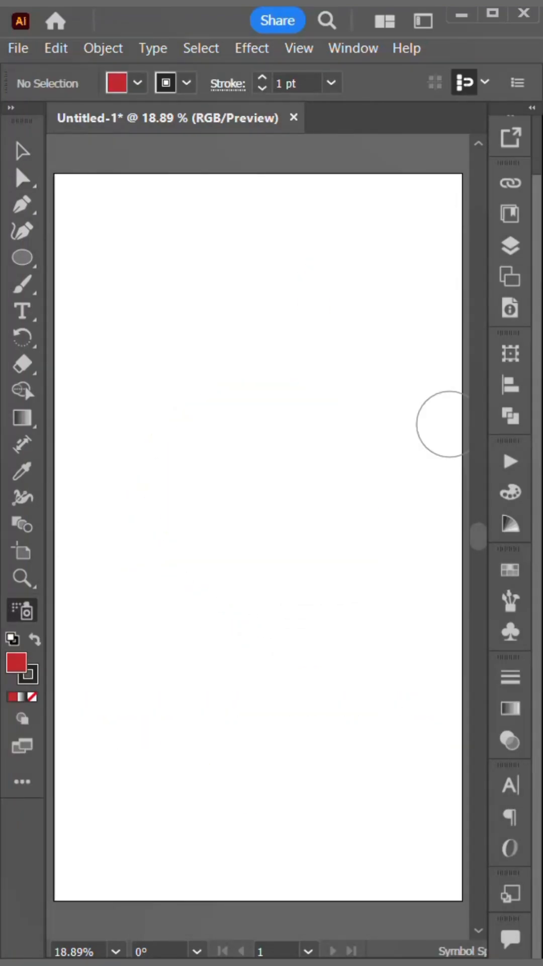
# Activate the Symbol Sprayer and pick the camera symbol from the Symbols panel.
pyautogui.press('shift+s')
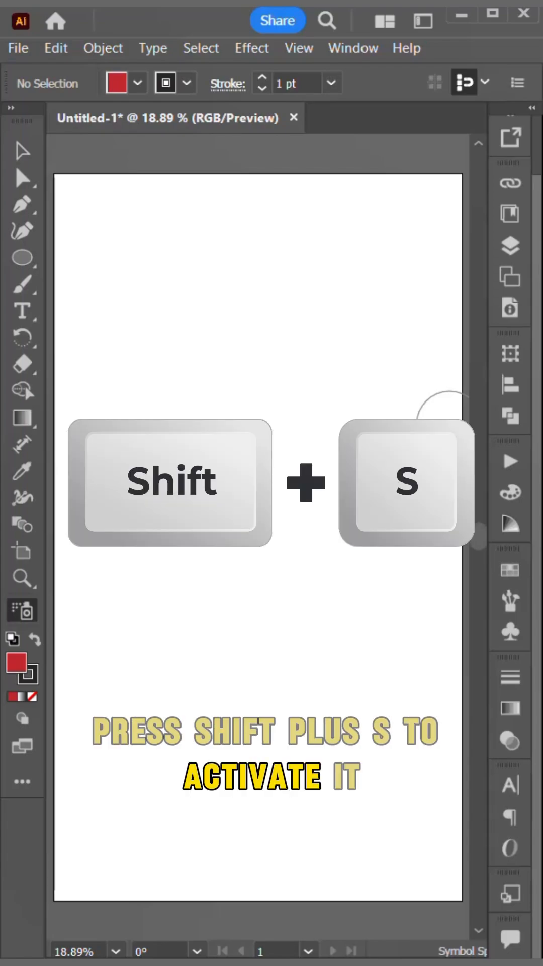
pyautogui.press('shift+s')
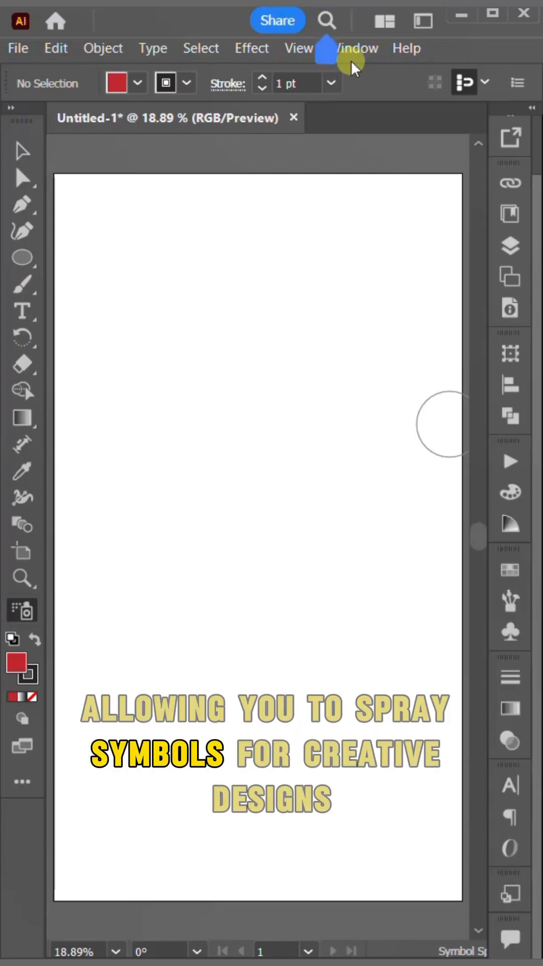
pyautogui.click(356, 48)
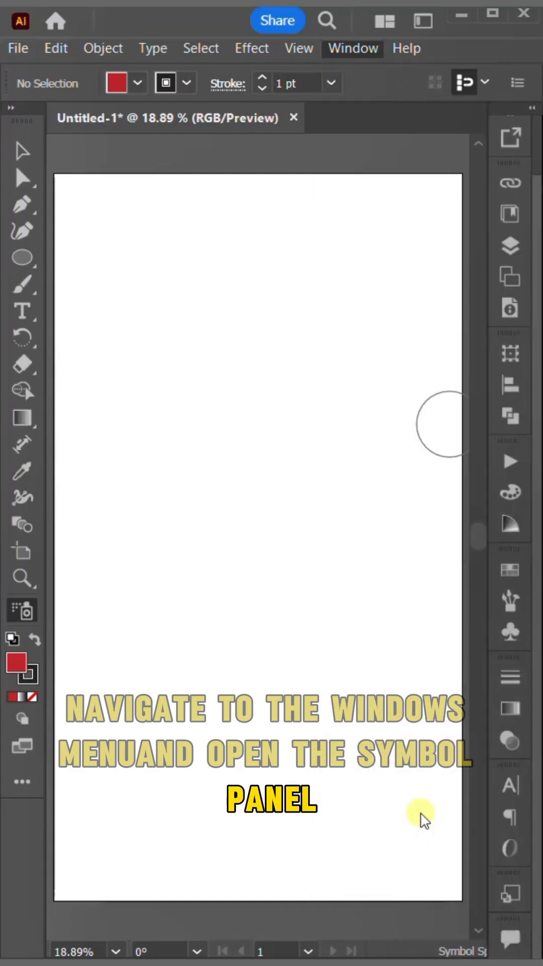
pyautogui.click(353, 49)
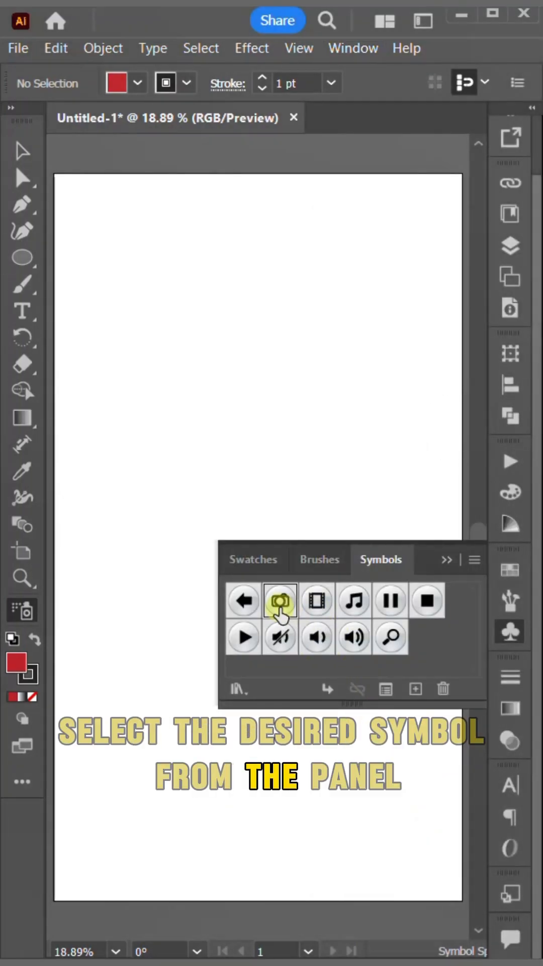
pyautogui.click(280, 623)
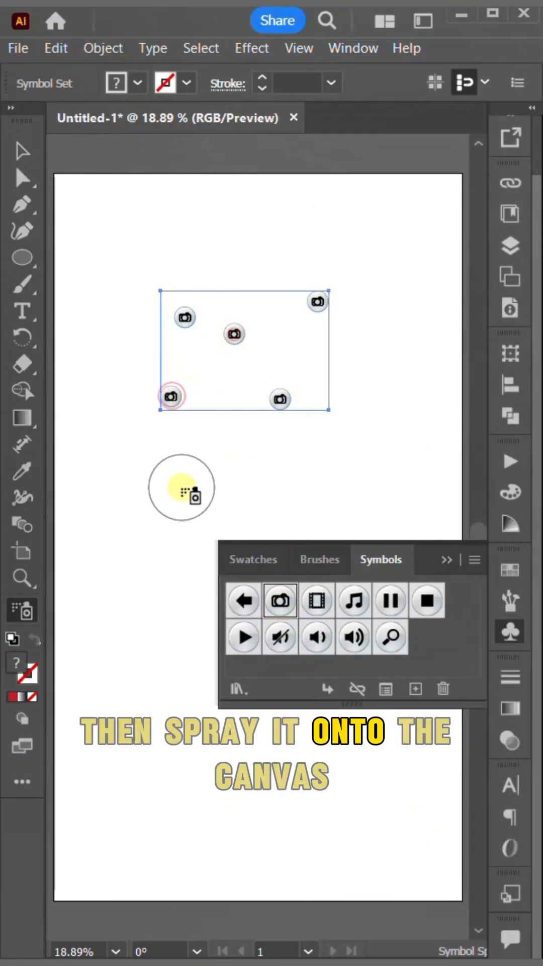